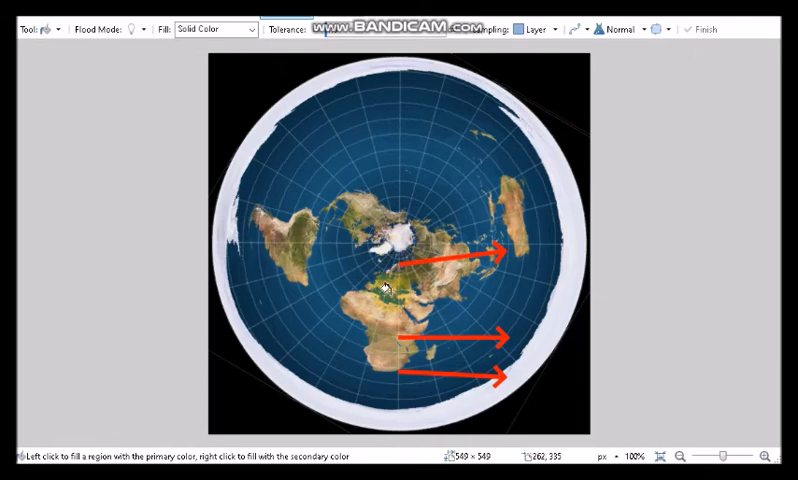
Step: Set SunCalc to latitude 70°N in Norway and slide the time to about 06:04
left_click(378, 356)
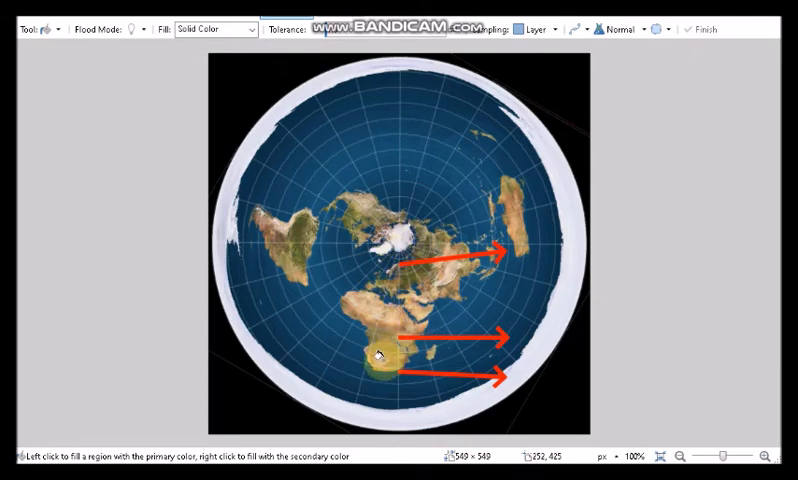
left_click(382, 357)
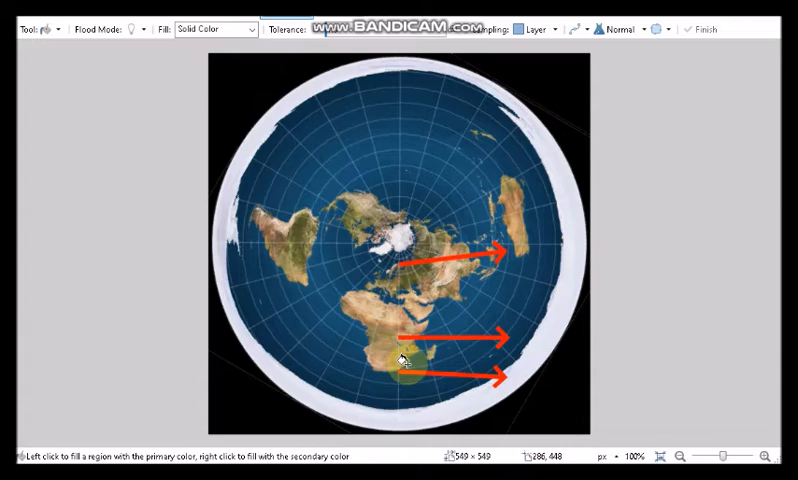
mouse_move(440, 270)
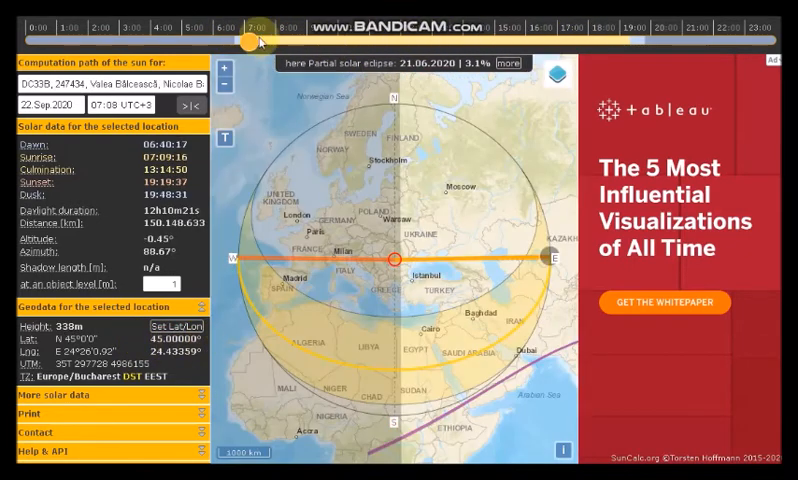
left_click_drag(250, 40, 435, 40)
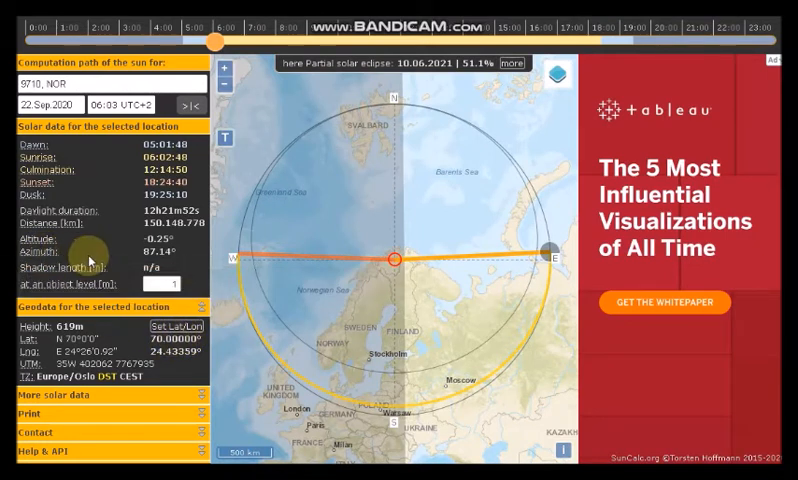
mouse_move(548, 258)
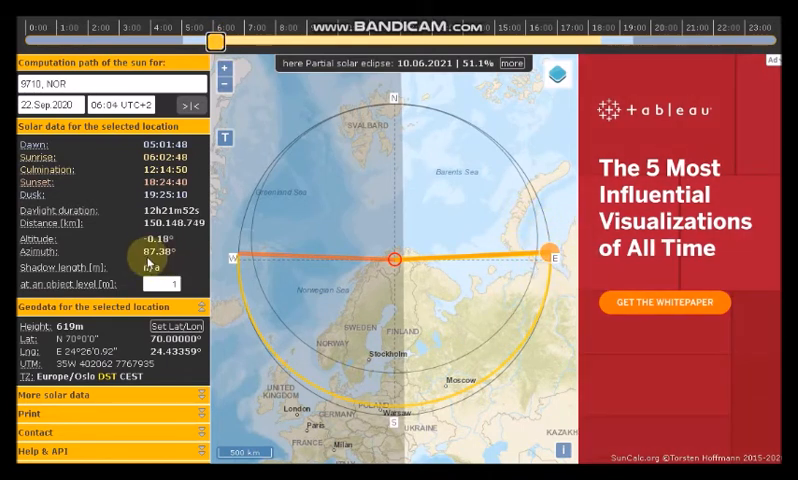
left_click(218, 40)
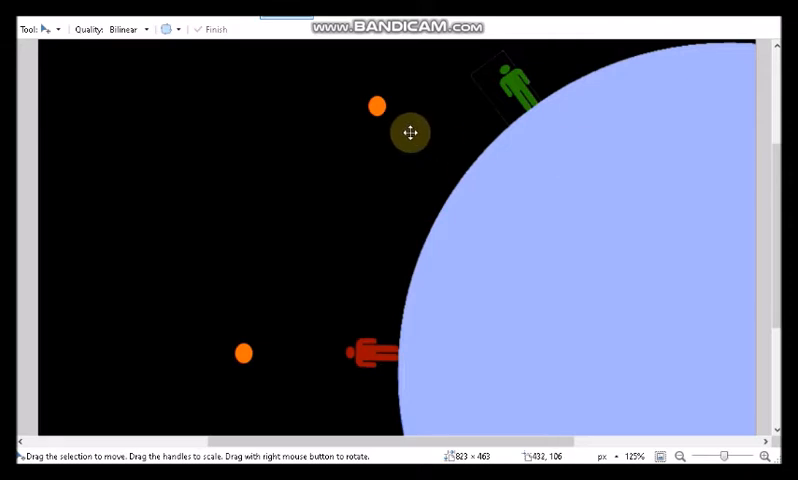
left_click_drag(410, 132, 225, 353)
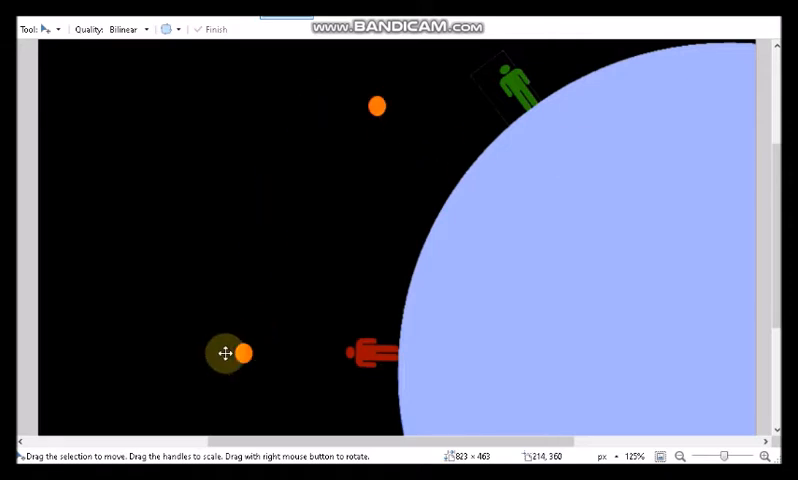
left_click_drag(226, 353, 197, 367)
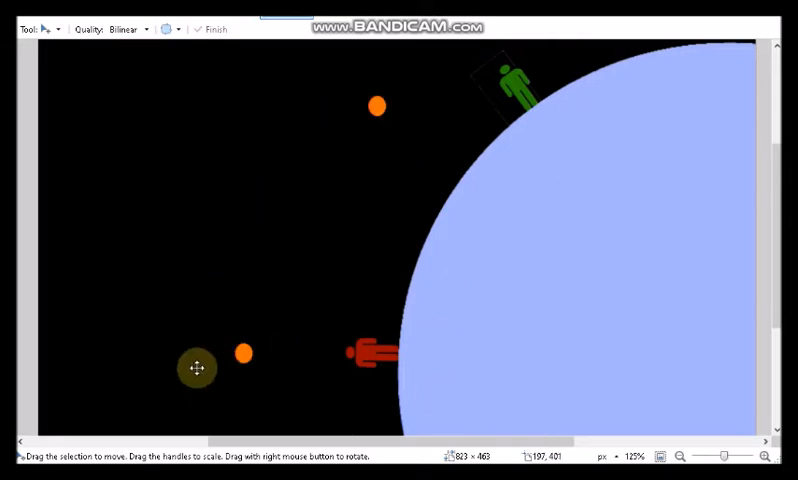
left_click_drag(197, 368, 378, 353)
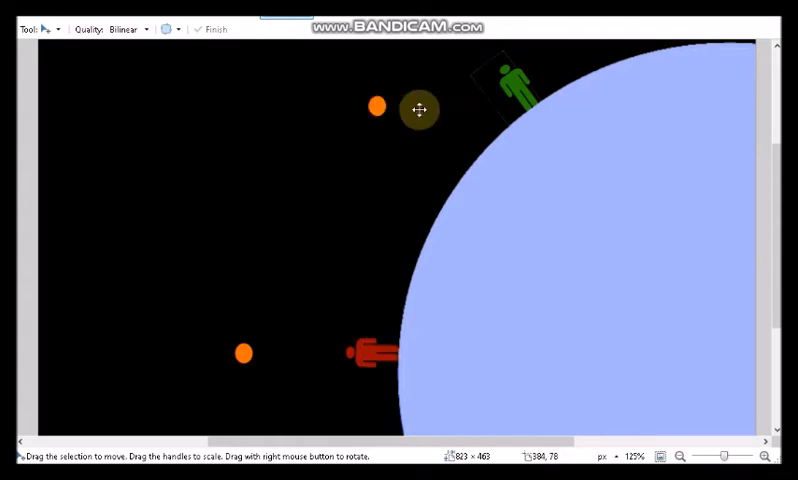
left_click_drag(420, 110, 505, 110)
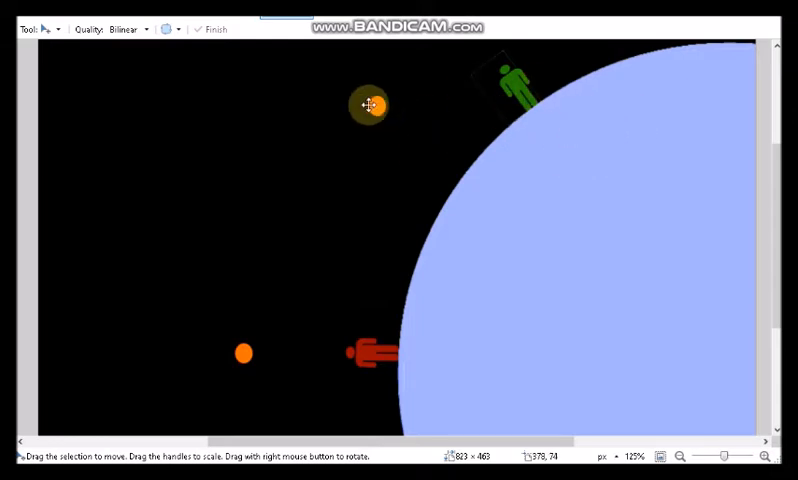
left_click_drag(370, 105, 420, 105)
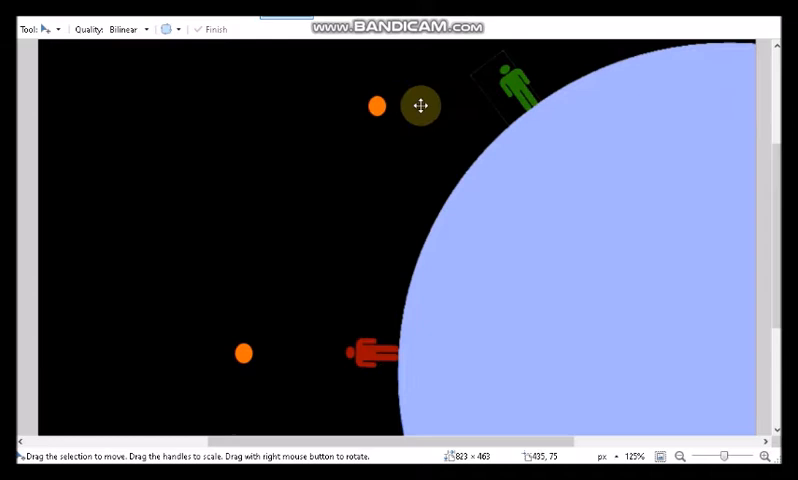
left_click_drag(422, 105, 325, 303)
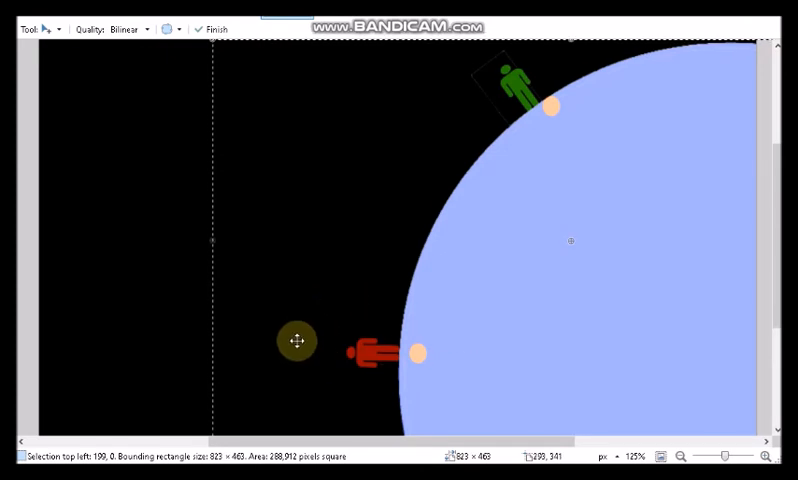
Step: Nudge both sun discs left, then slightly right, onto Earth's edge past the figures
left_click_drag(296, 341, 475, 334)
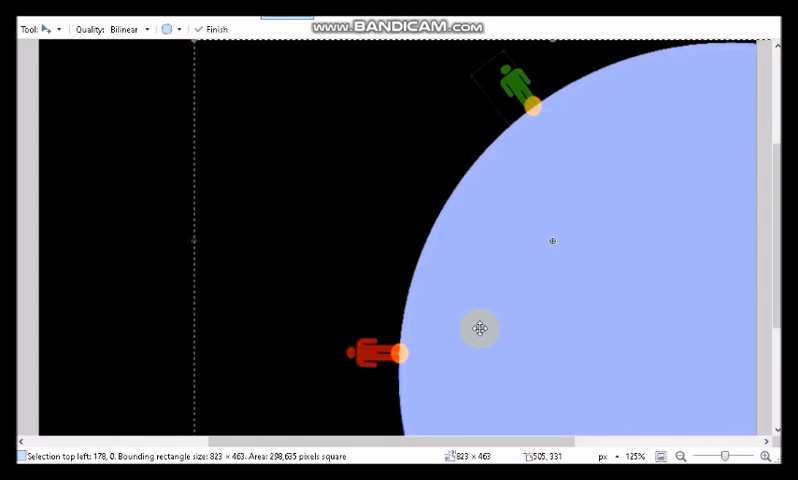
mouse_move(479, 329)
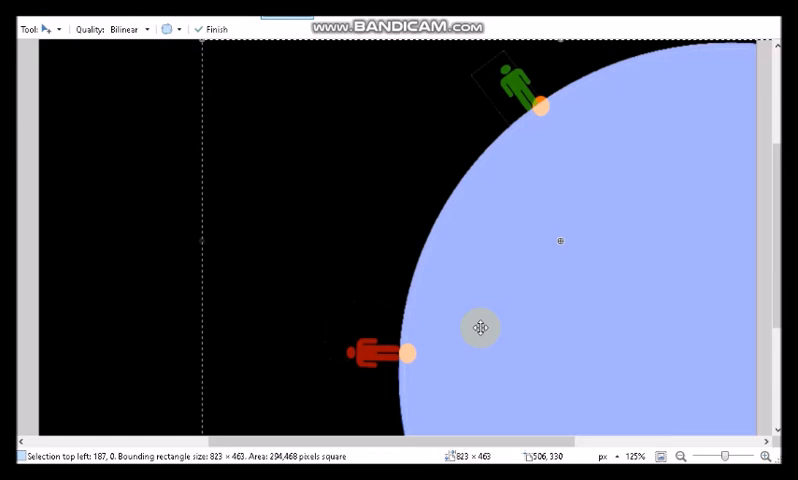
mouse_move(600, 263)
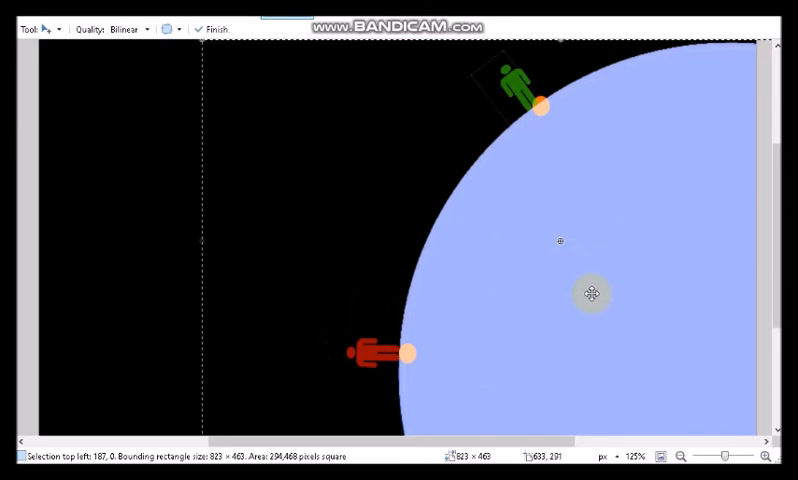
left_click_drag(591, 293, 463, 313)
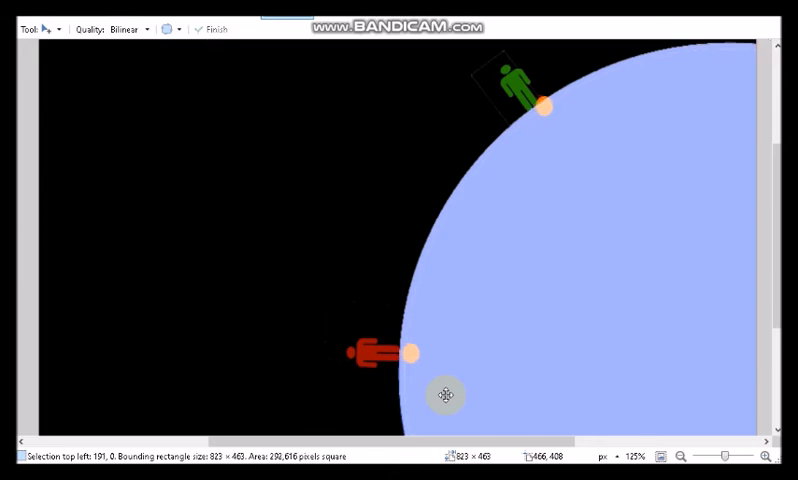
Step: Drag the sun discs further right until they sit just inside Earth's rim
left_click_drag(445, 394, 419, 382)
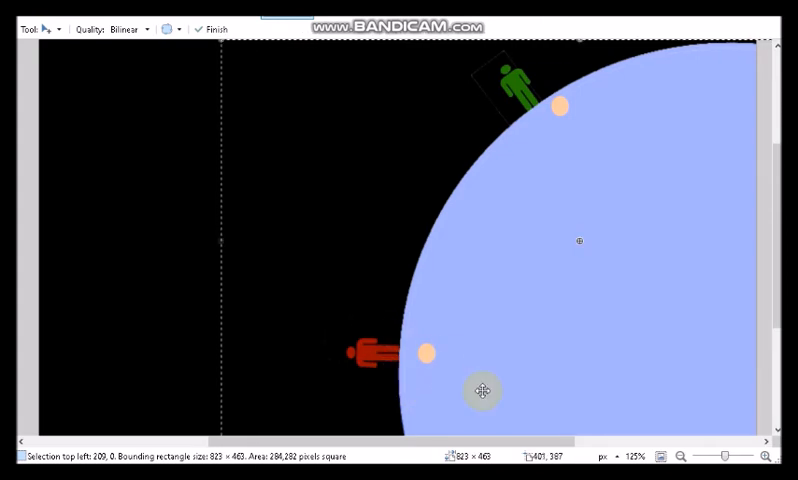
mouse_move(518, 390)
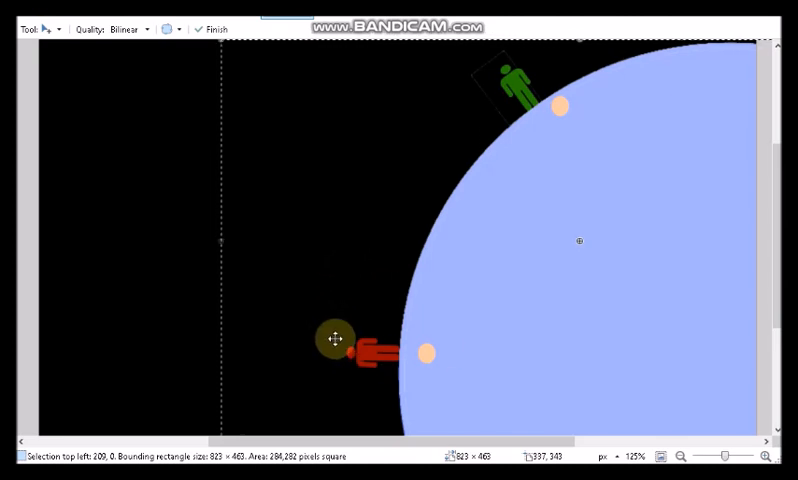
left_click_drag(337, 340, 522, 115)
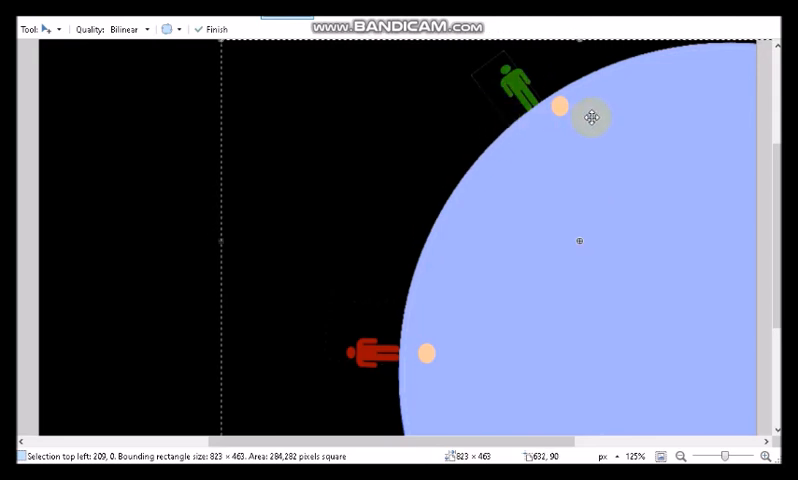
left_click_drag(590, 118, 520, 123)
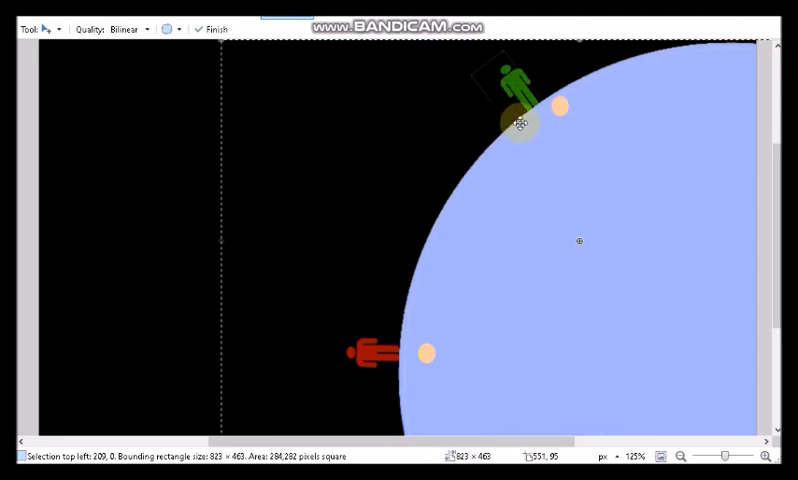
left_click_drag(520, 120, 485, 165)
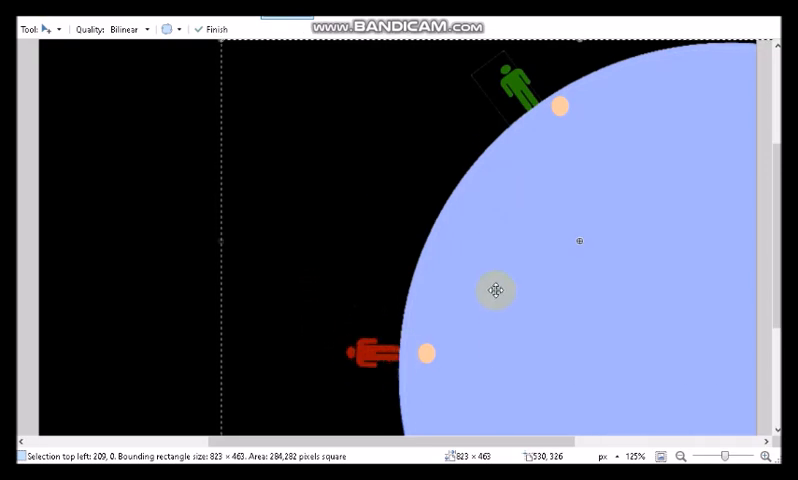
left_click_drag(493, 290, 503, 169)
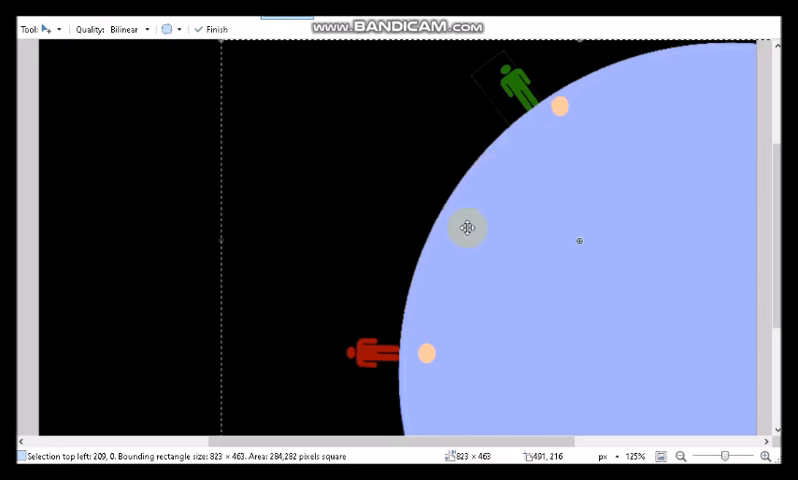
left_click_drag(467, 228, 588, 121)
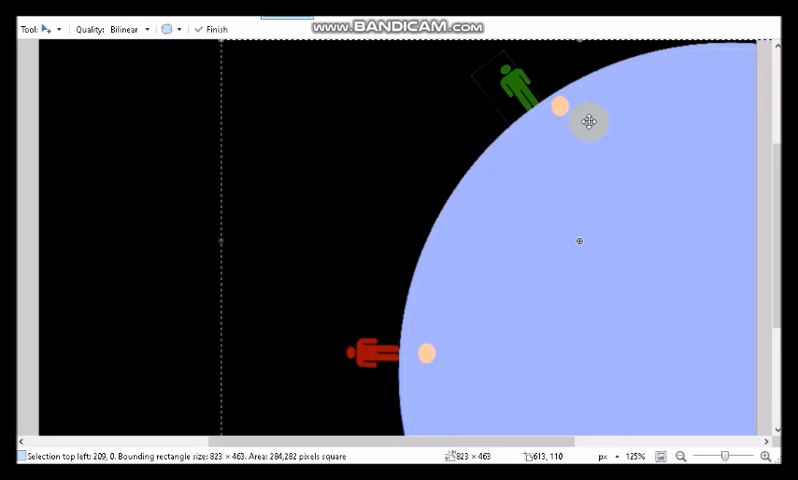